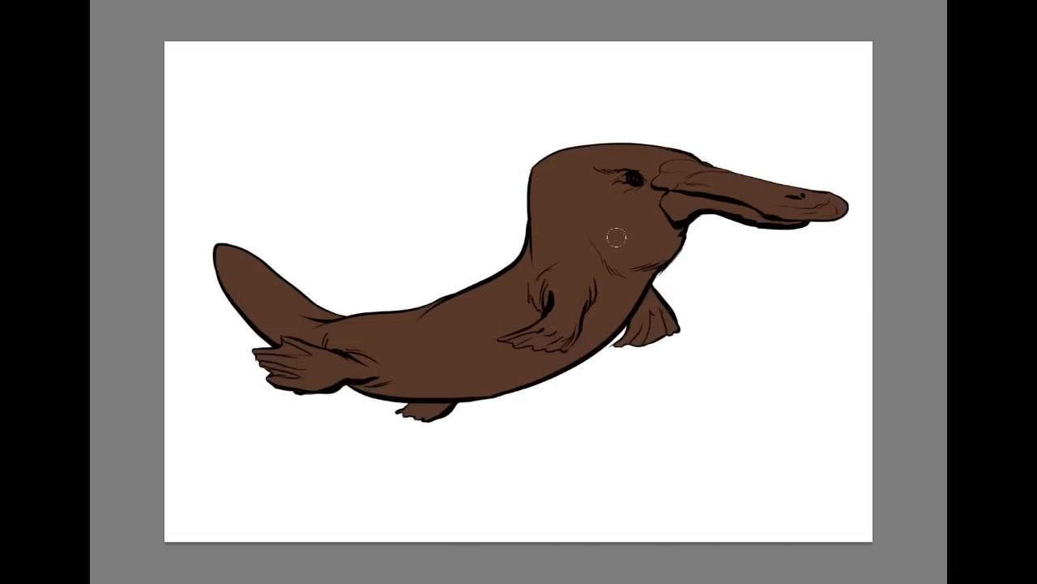
# Paint orange shading along the platypus's back with a soft brush.
pyautogui.moveTo(612, 235); pyautogui.dragTo(495, 350)
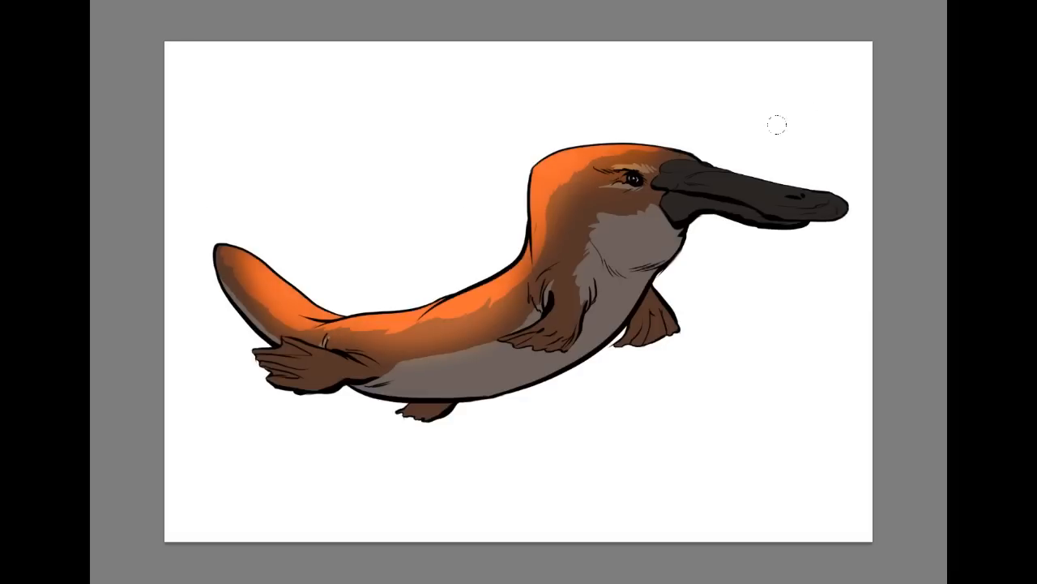
# Paint colour onto the platypus body and pick a dark teal for the belly.
pyautogui.moveTo(778, 124); pyautogui.dragTo(677, 205)
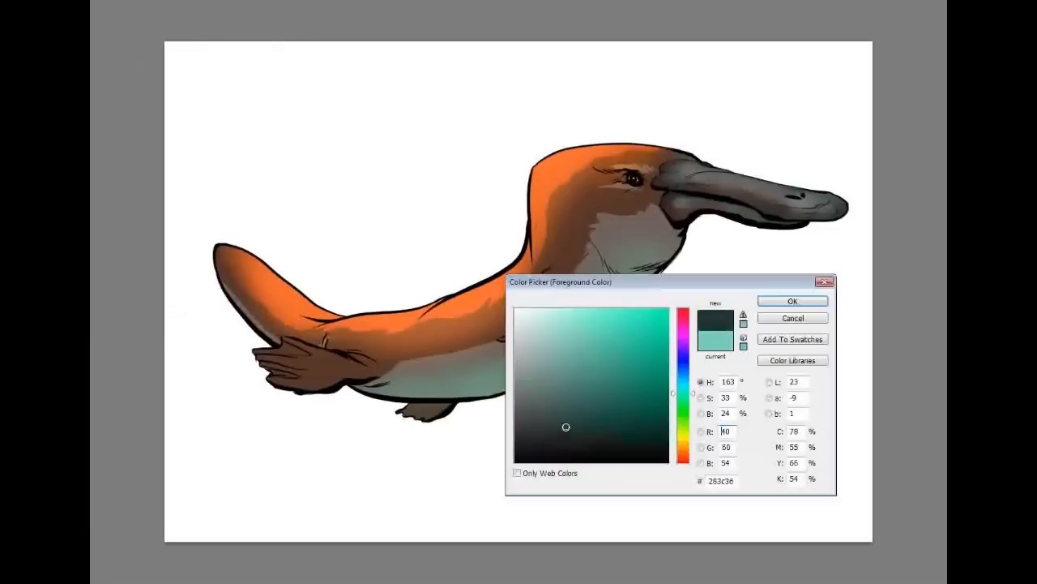
pyautogui.click(791, 301)
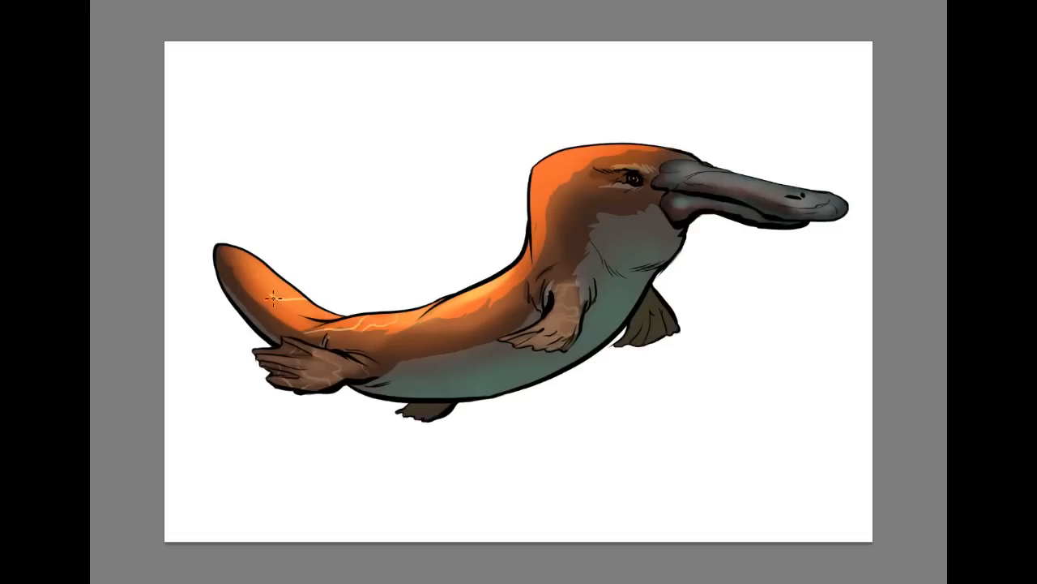
# Preview a Hue/Saturation adjustment shifting the orange fur toward golden-brown.
pyautogui.moveTo(275, 296); pyautogui.dragTo(542, 199)
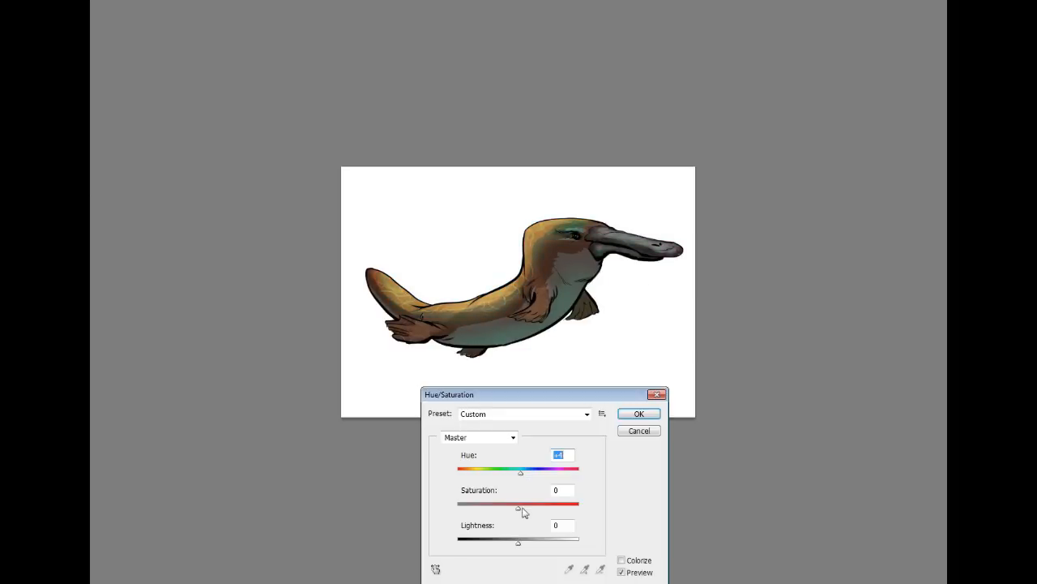
# Shift the Hue slider for warmer brown back and teal-green belly, then confirm.
pyautogui.click(638, 413)
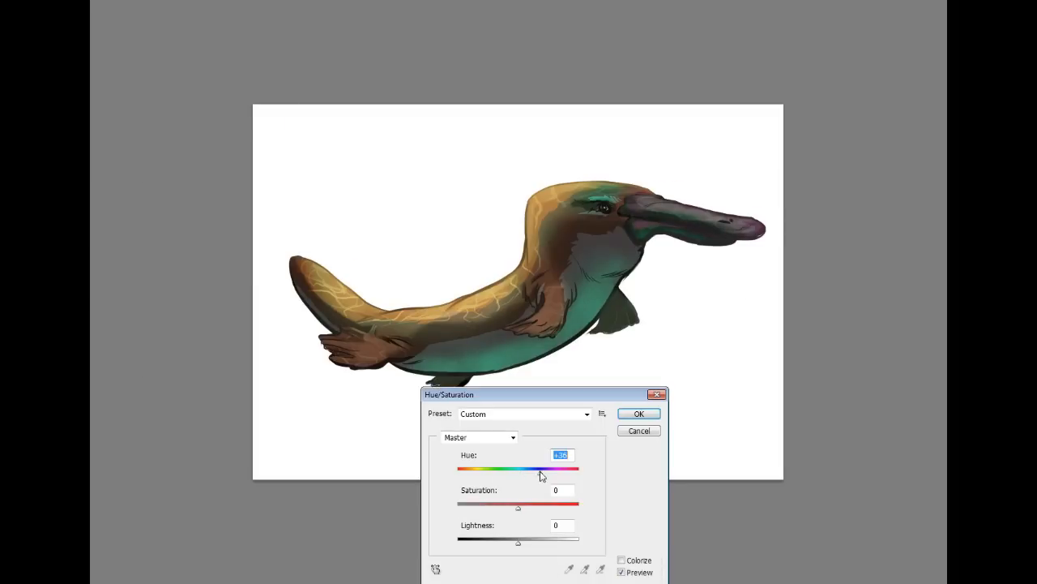
pyautogui.click(639, 414)
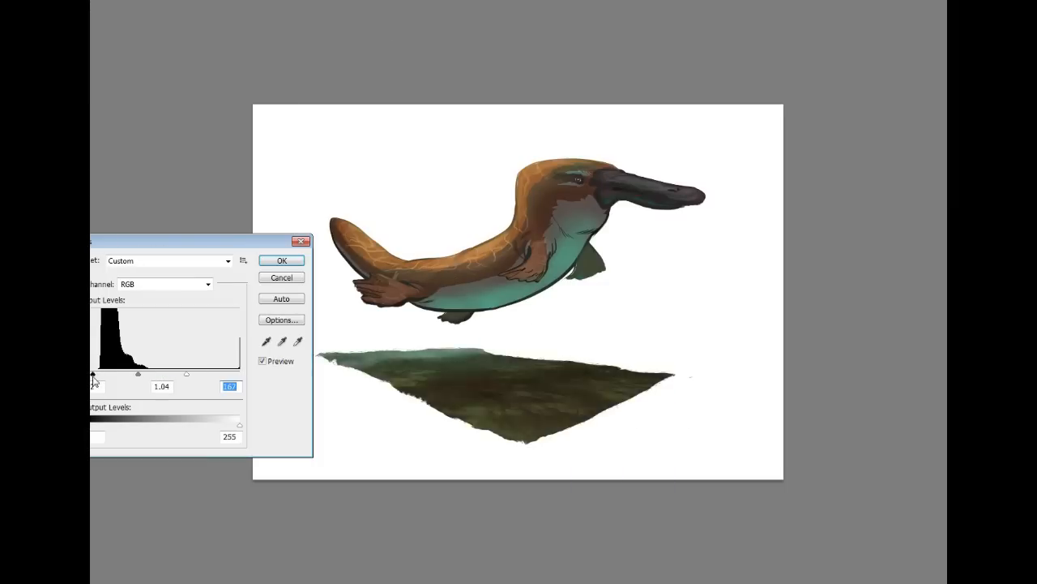
# Confirm brighter Levels on the ground and brush dark shading across its centre.
pyautogui.click(281, 260)
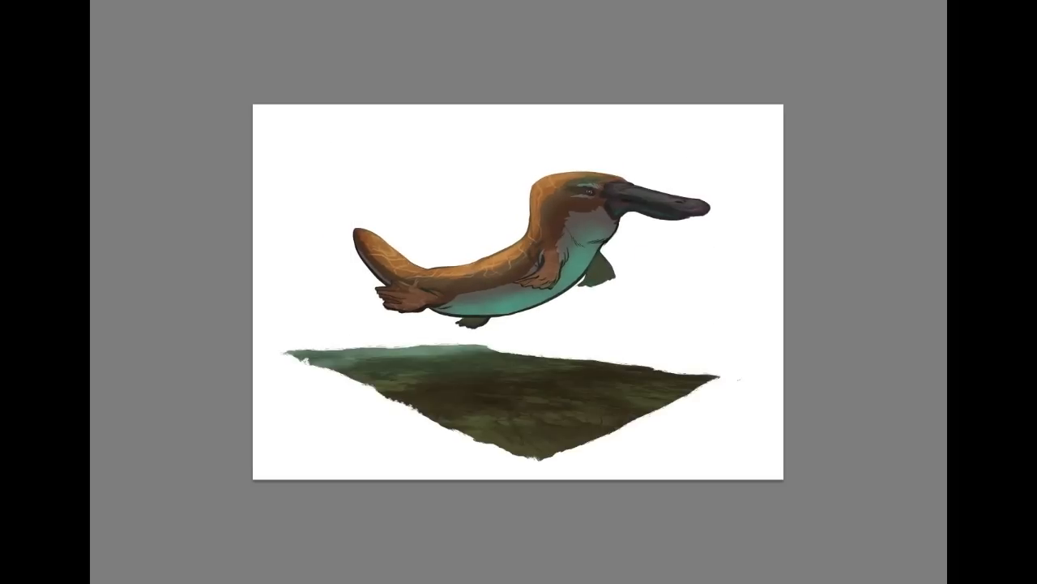
pyautogui.click(506, 386)
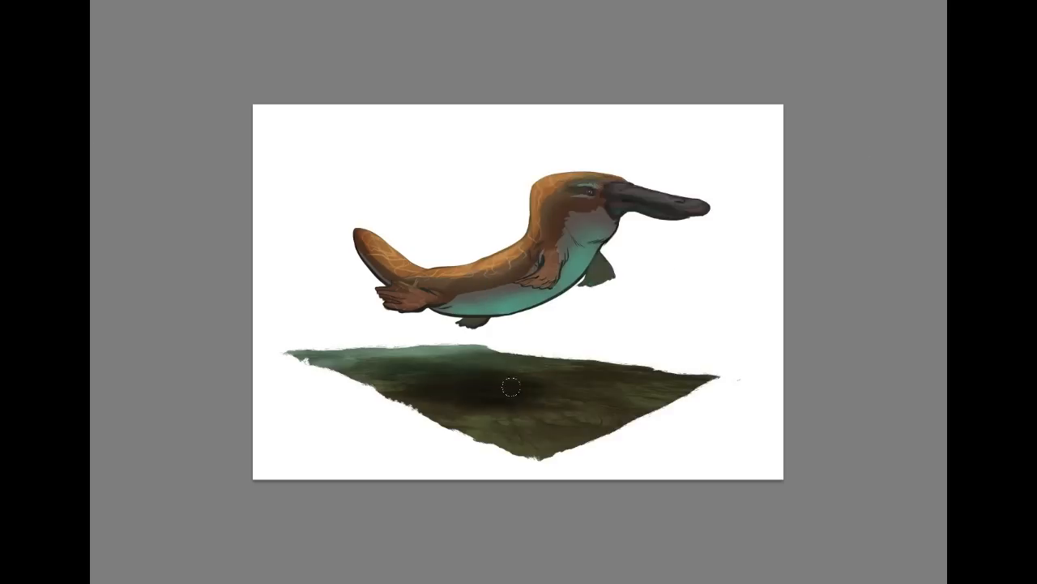
pyautogui.moveTo(508, 387); pyautogui.dragTo(390, 370)
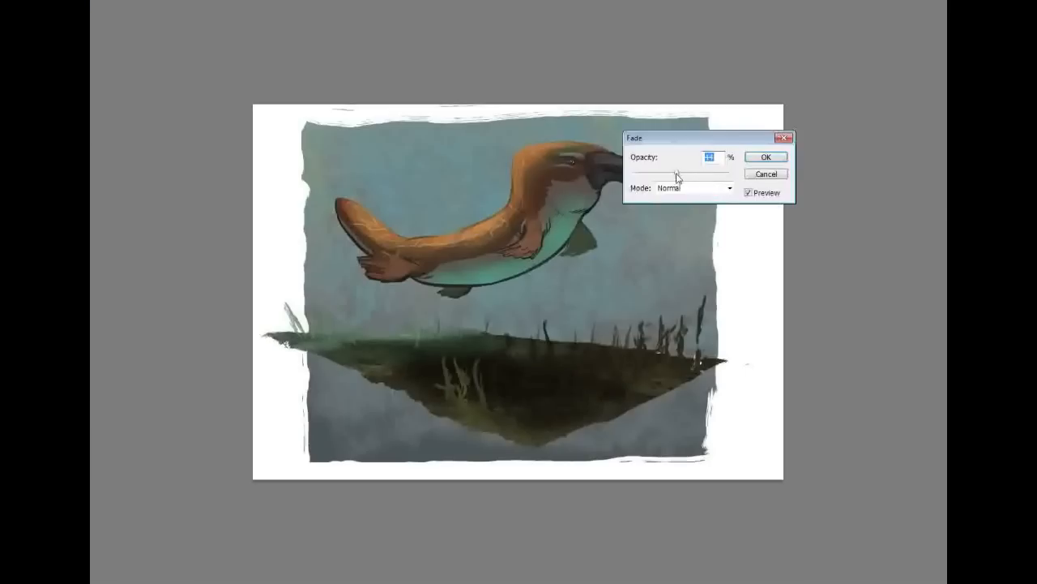
# Set the Fade amount for the last brush stroke.
pyautogui.click(765, 156)
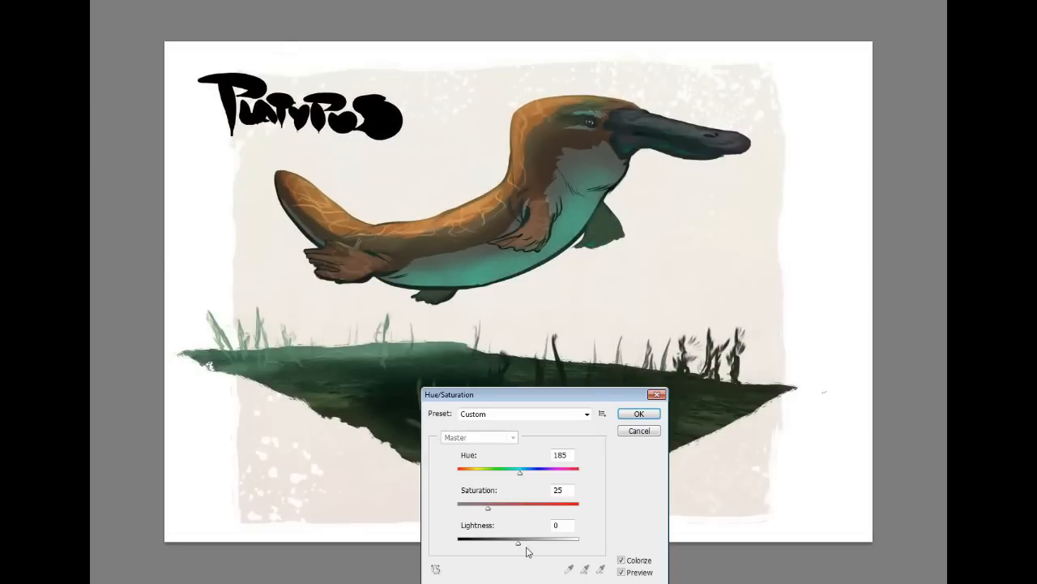
# Confirm the Colorize tint, Hue 185 and Saturation 25, on the title.
pyautogui.click(639, 414)
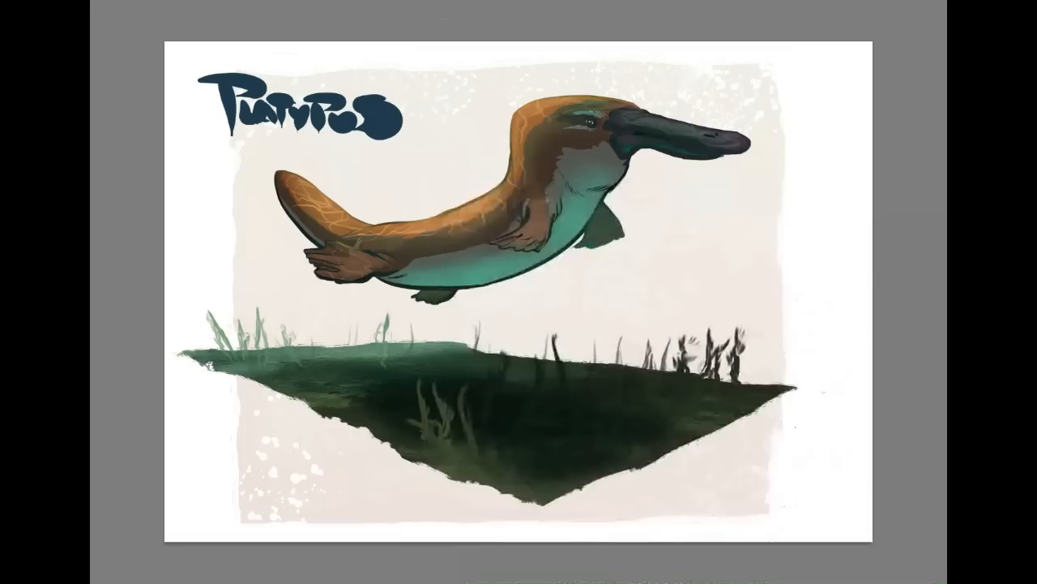